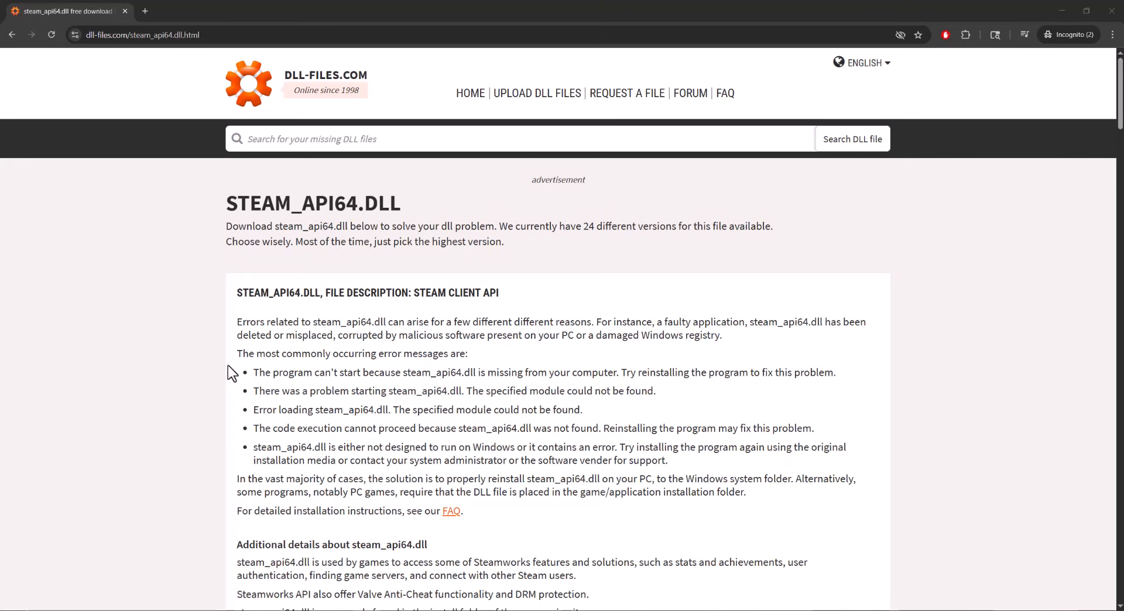
# Scroll down to the steam_api64.dll versions list, starting at 64-bit version 5.25.65.21
pyautogui.scroll(-3)
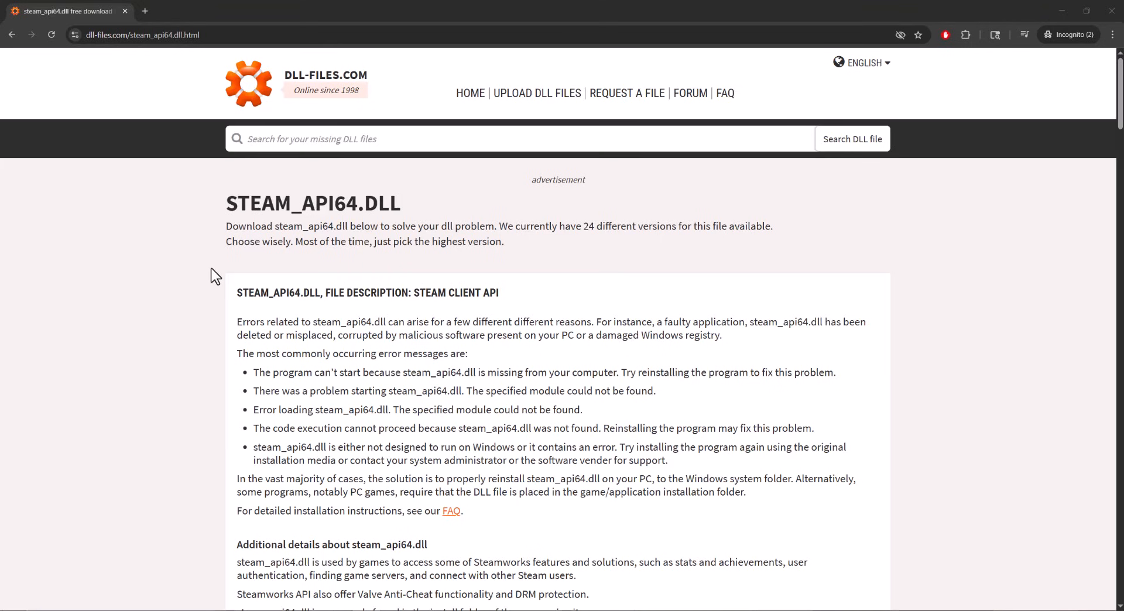
pyautogui.scroll(-3)
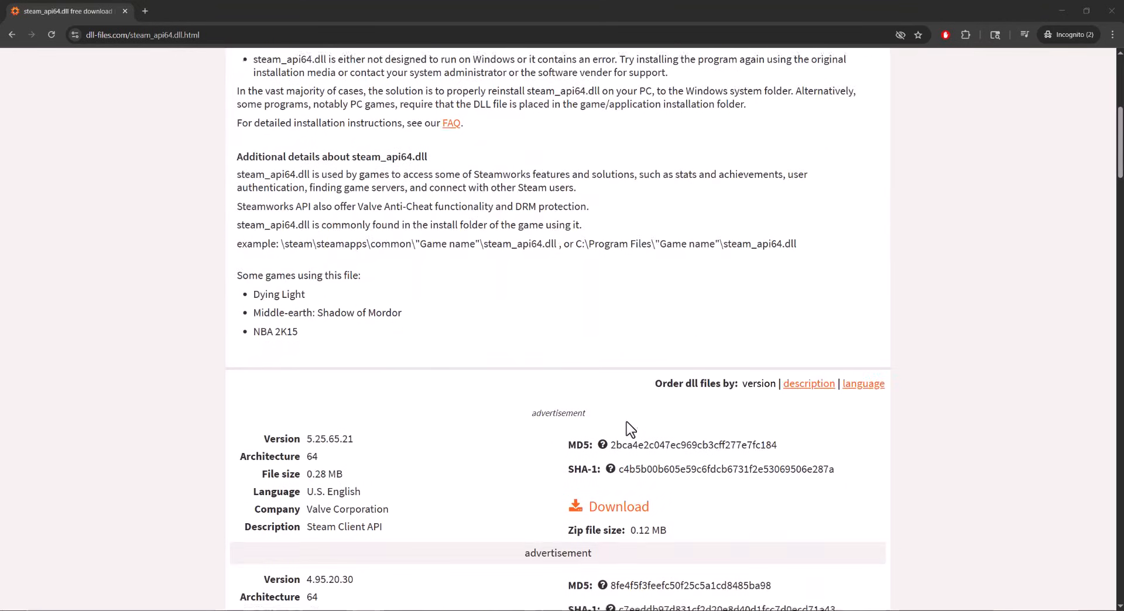
pyautogui.scroll(-3)
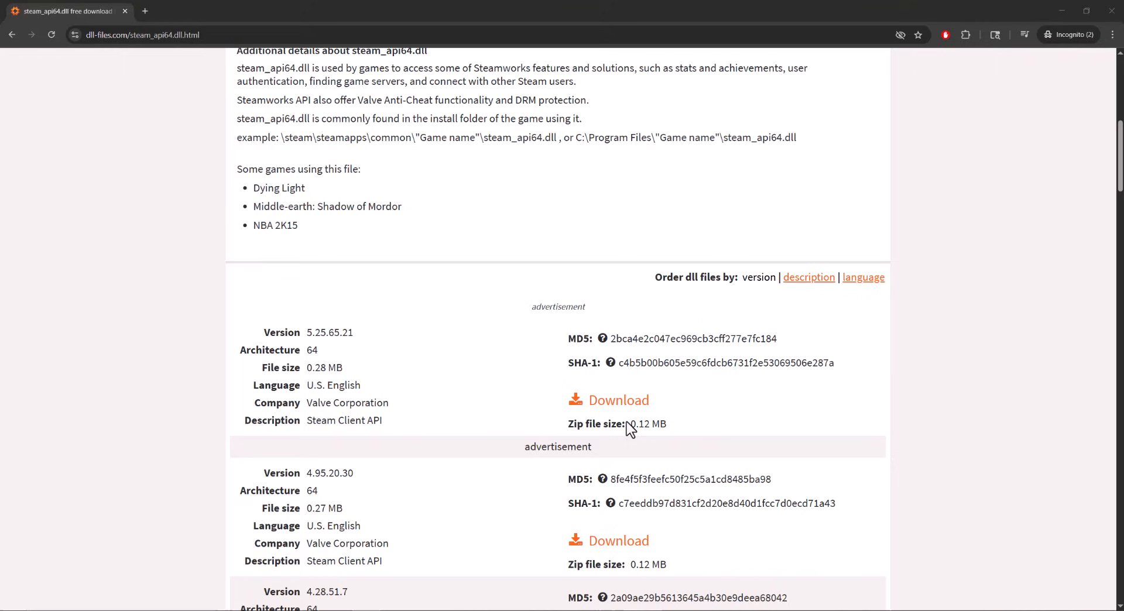
pyautogui.moveTo(590, 403)
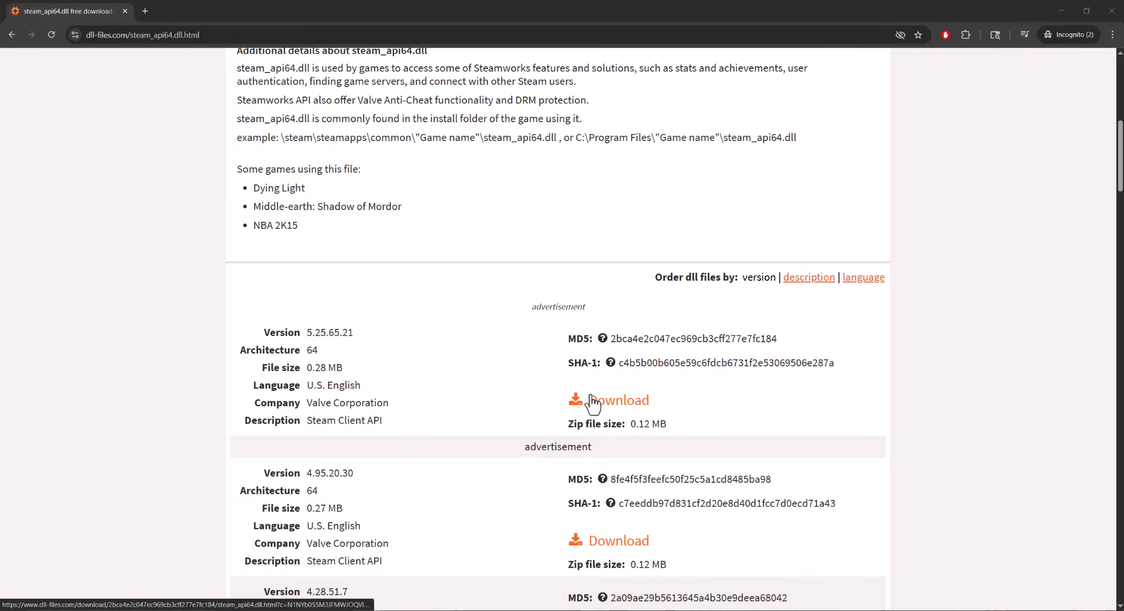
pyautogui.scroll(-3)
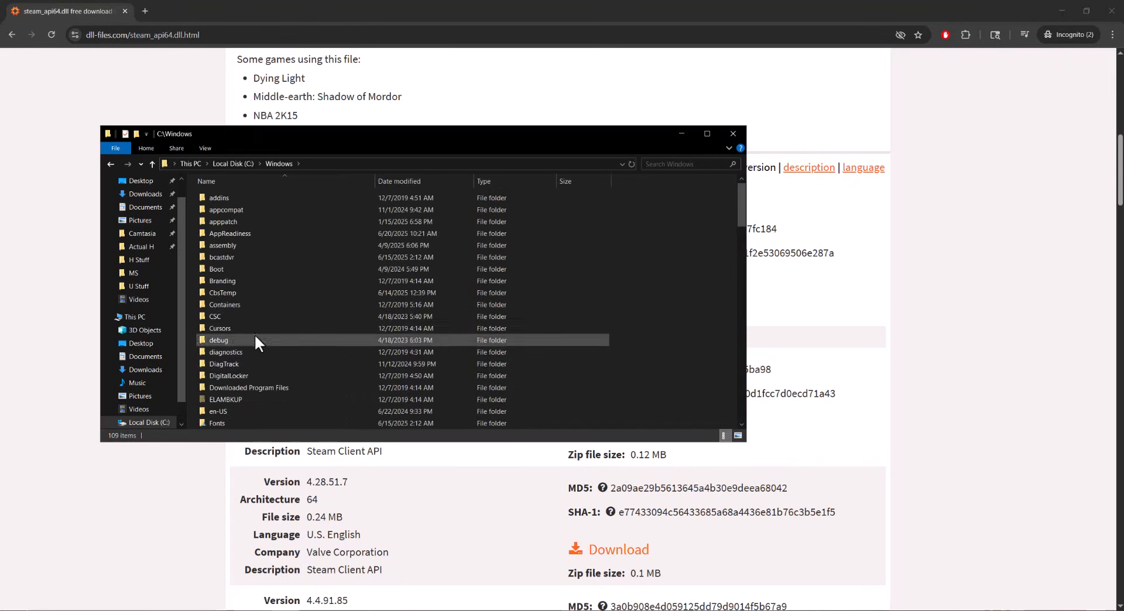
# Scroll C:\Windows to the System32 folder and open it
pyautogui.scroll(-3)
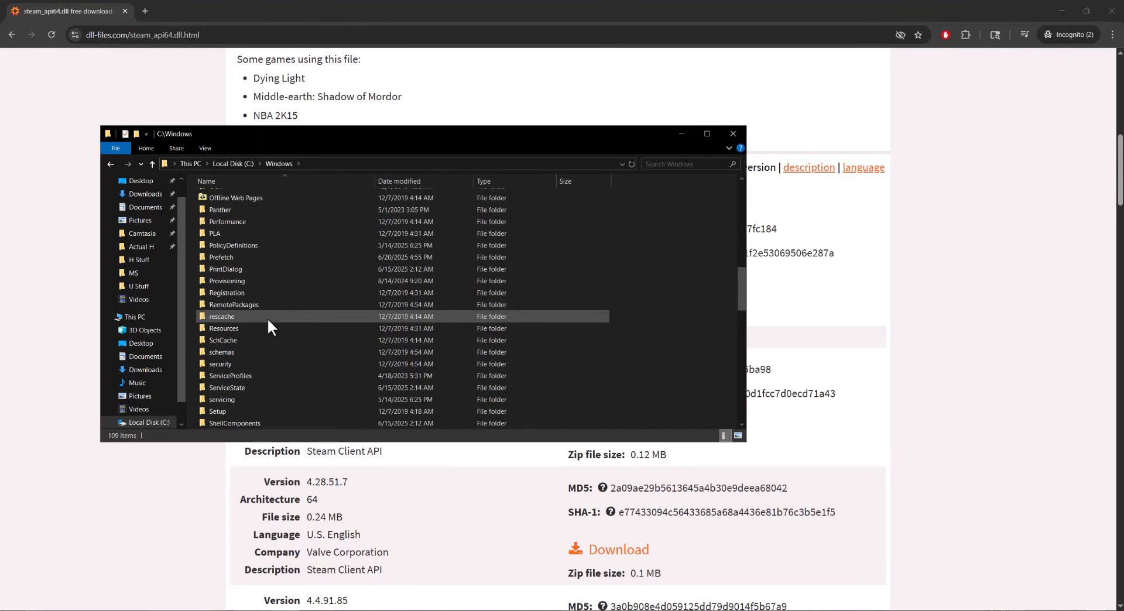
pyautogui.scroll(-3)
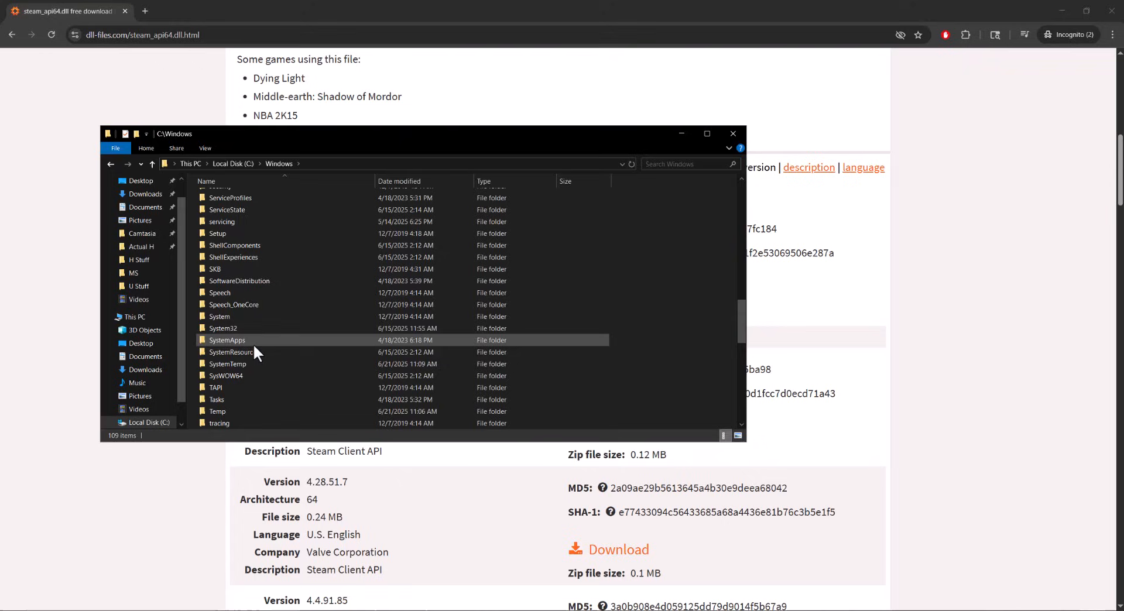
pyautogui.click(226, 375)
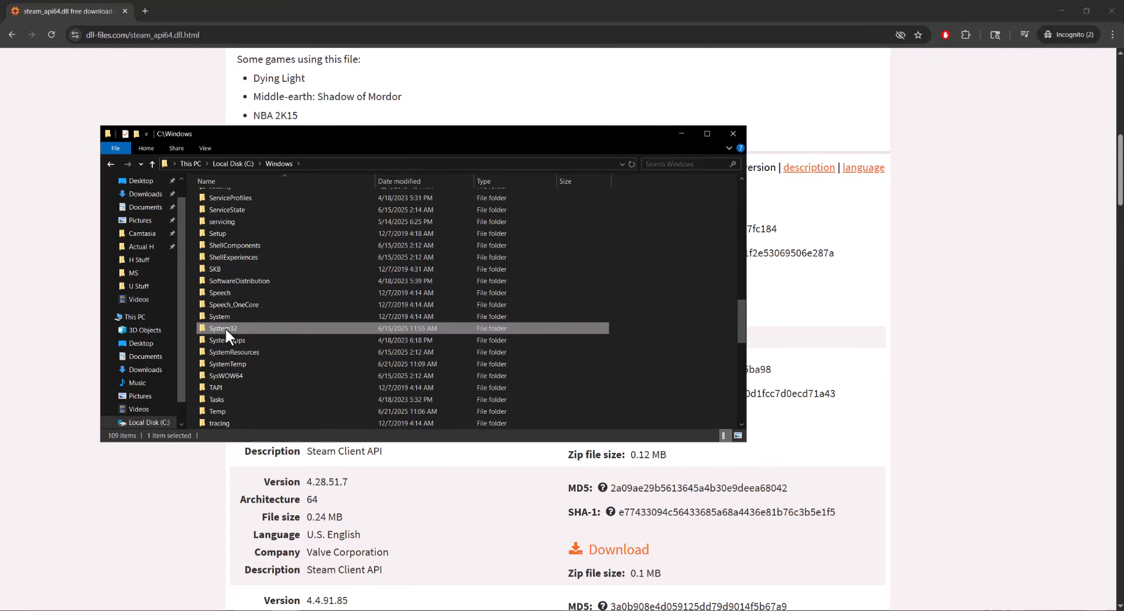
pyautogui.click(226, 375)
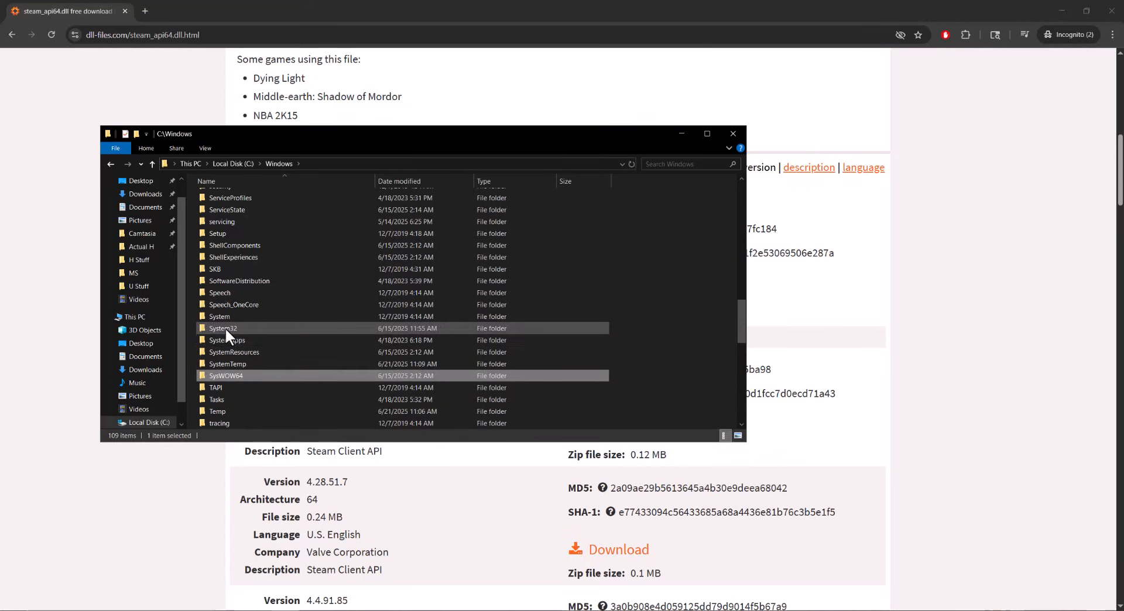
pyautogui.doubleClick(225, 375)
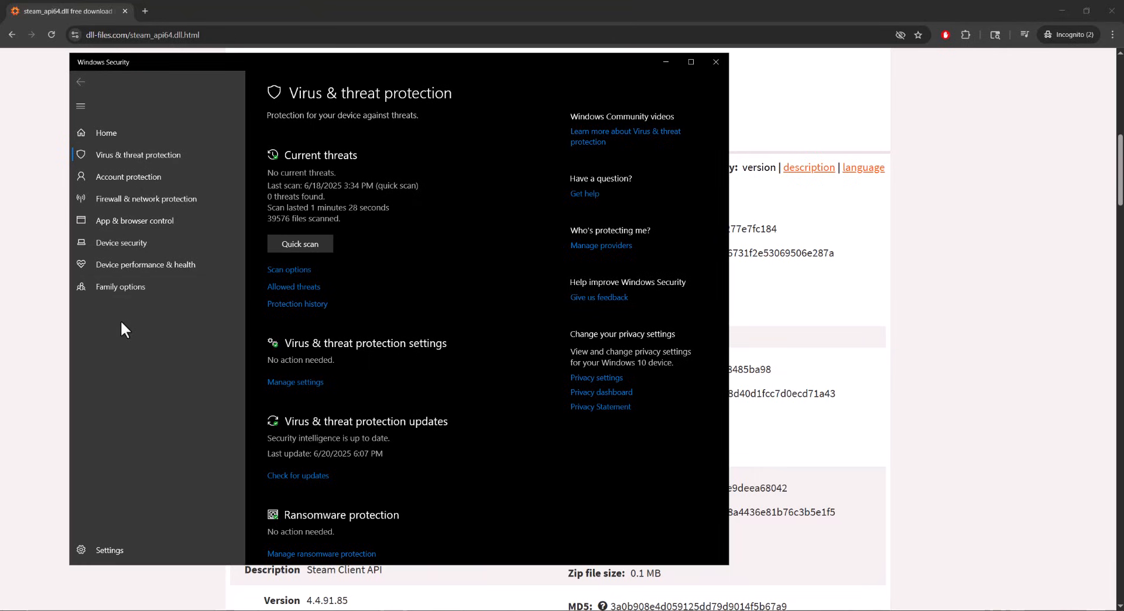
pyautogui.moveTo(246, 327)
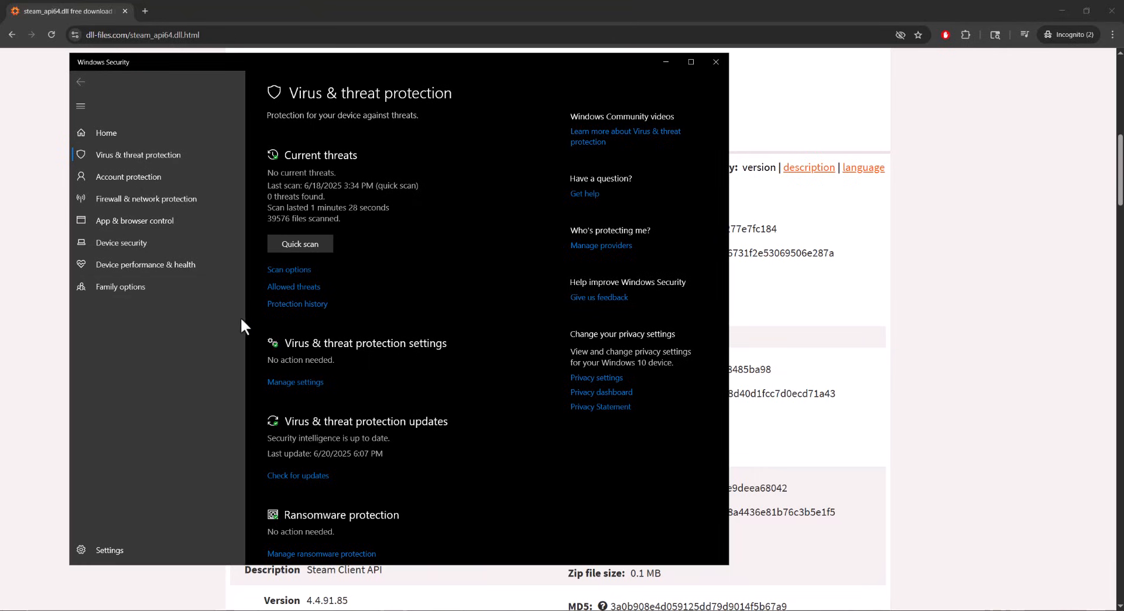
# Open Protection history and expand the potentially unwanted app blocking notice
pyautogui.click(297, 304)
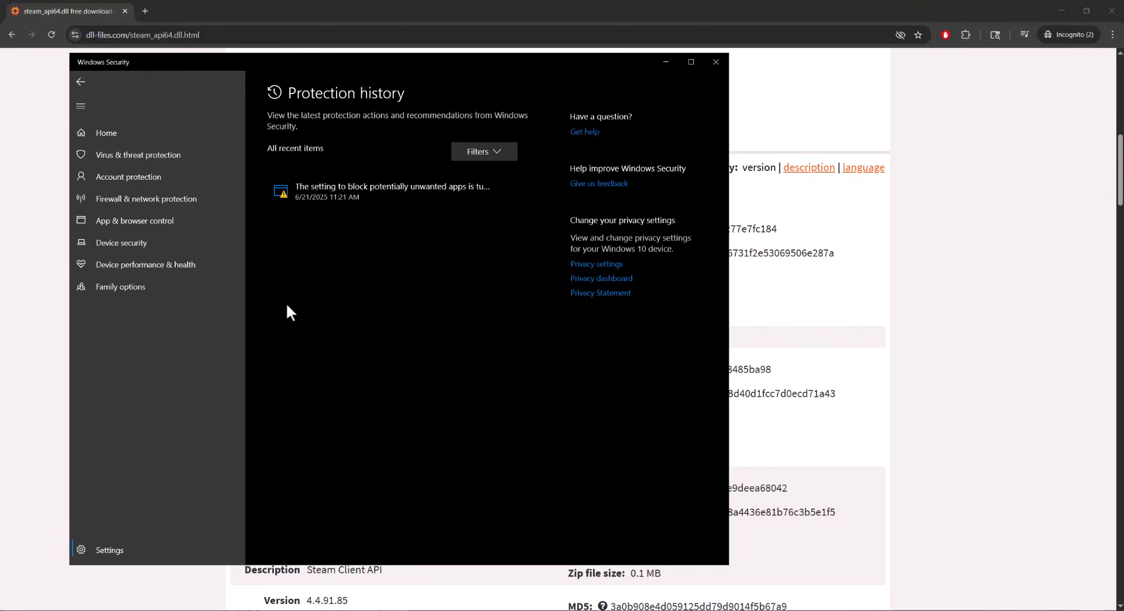
pyautogui.click(390, 190)
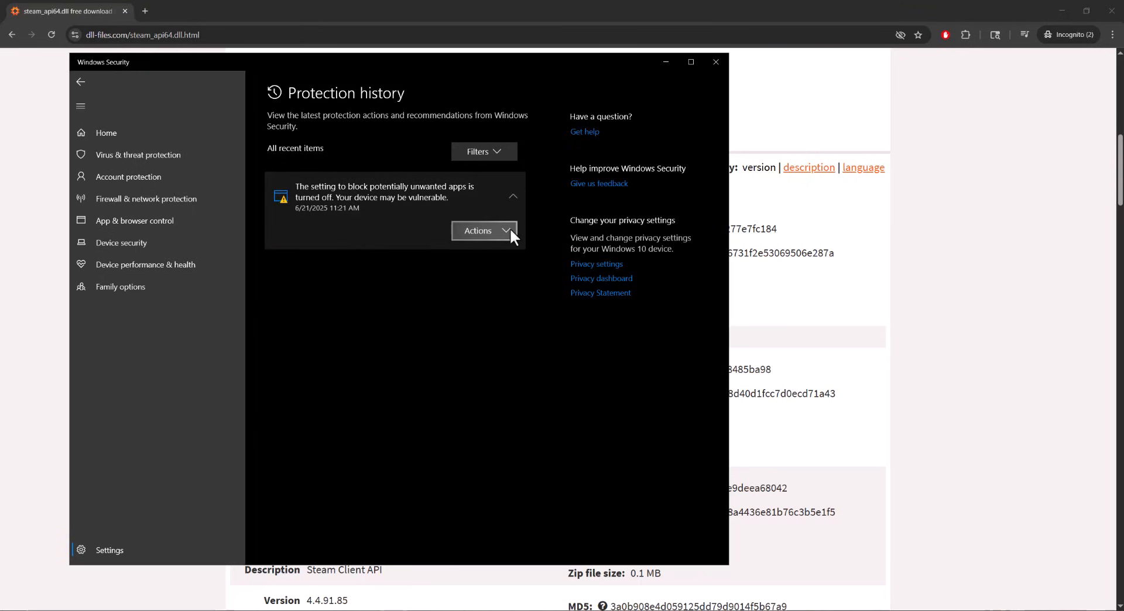
pyautogui.moveTo(459, 304)
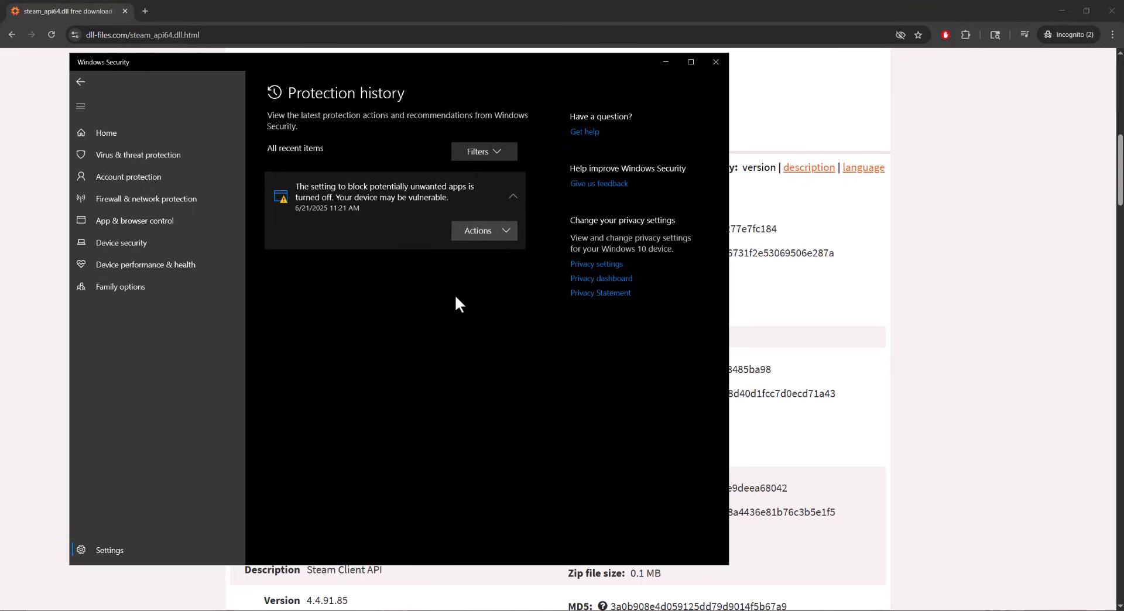